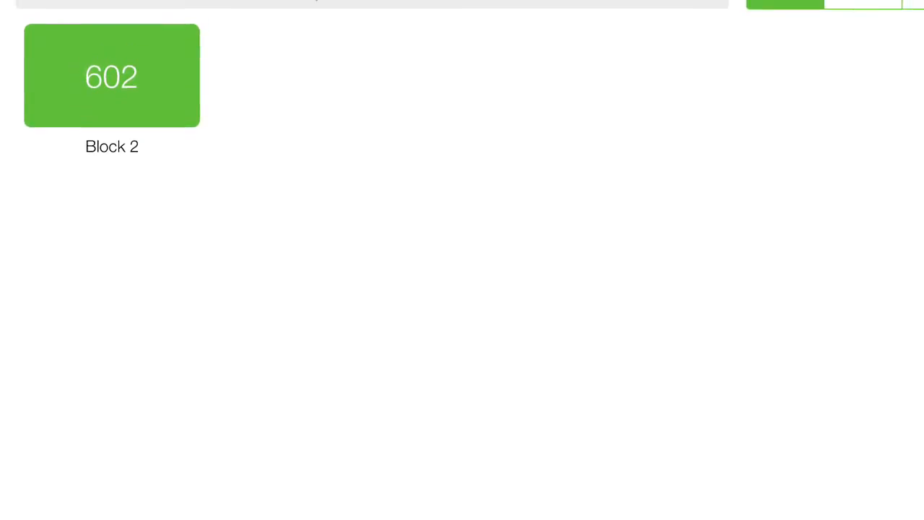
# Open the New Class form and scroll its title, code, category, color and date fields
pyautogui.scroll(-3)
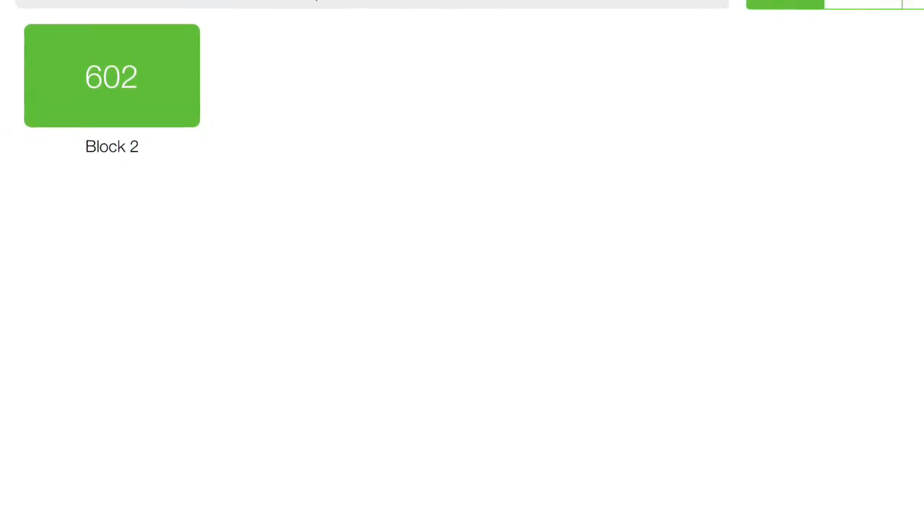
pyautogui.scroll(-3)
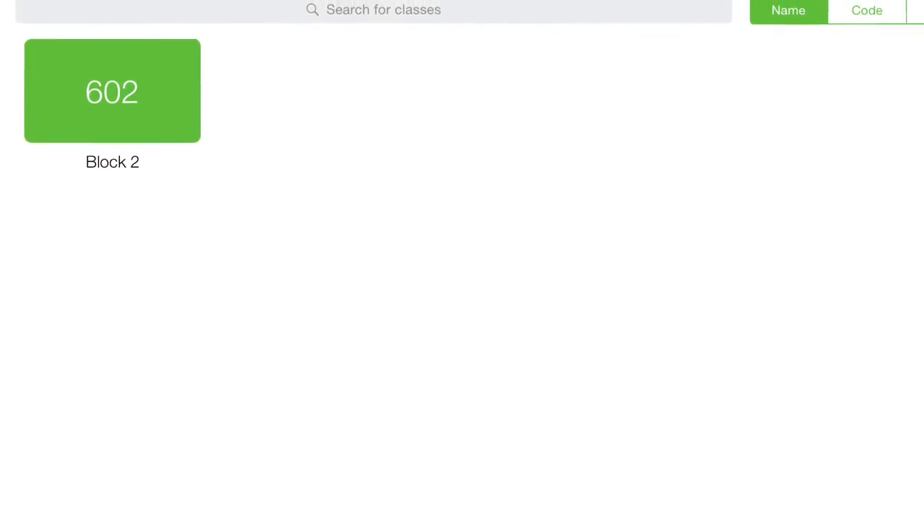
pyautogui.click(6, 22)
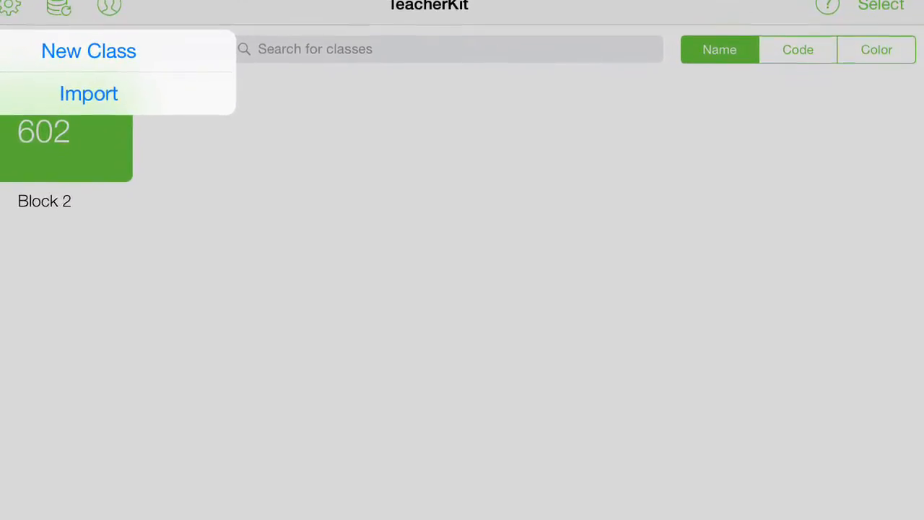
pyautogui.click(88, 51)
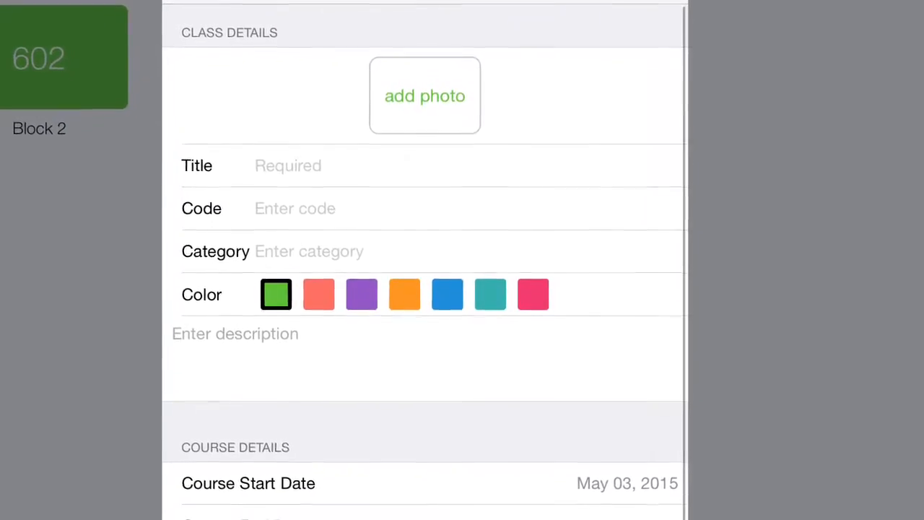
pyautogui.scroll(-3)
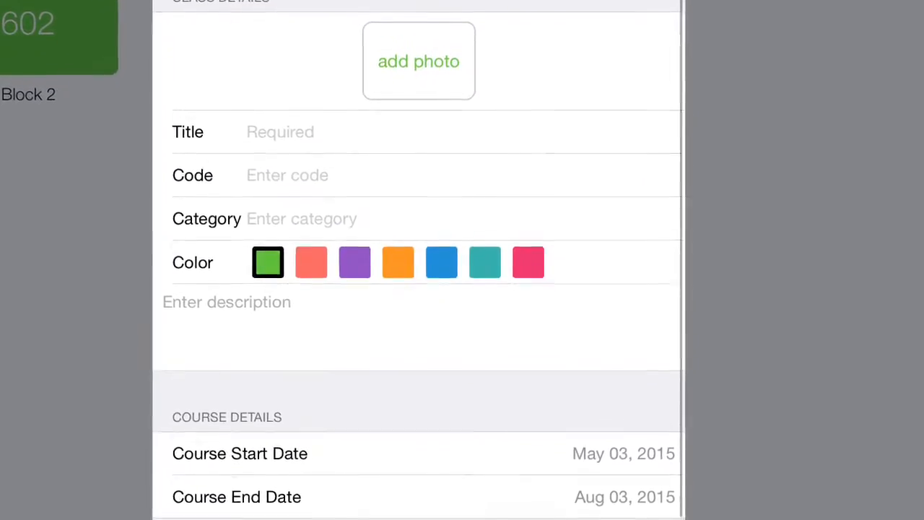
pyautogui.scroll(-3)
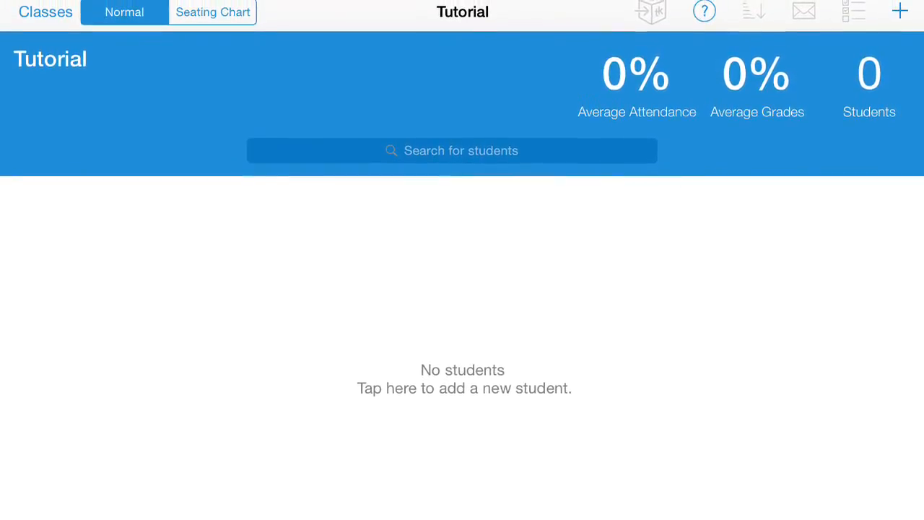
# Start adding a new student to the empty Tutorial class
pyautogui.click(464, 388)
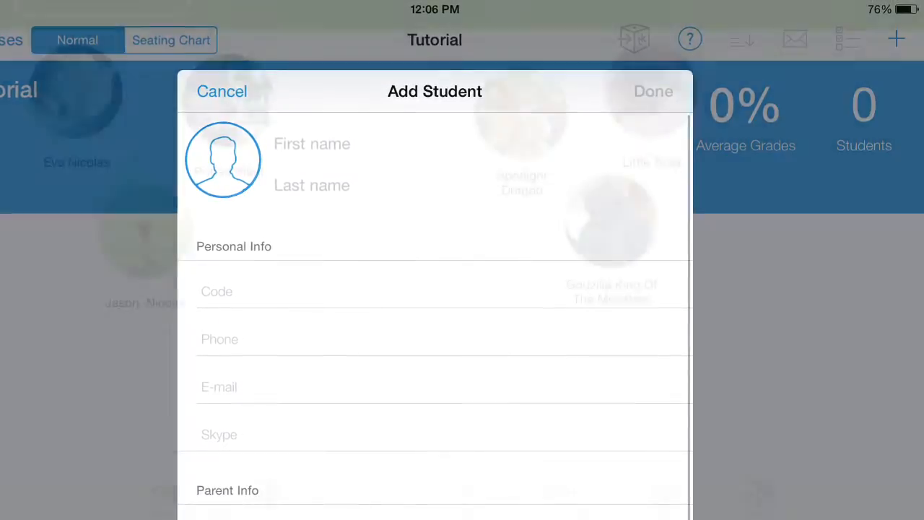
# Bring up the Add Student sheet for the Tutorial class
pyautogui.click(221, 91)
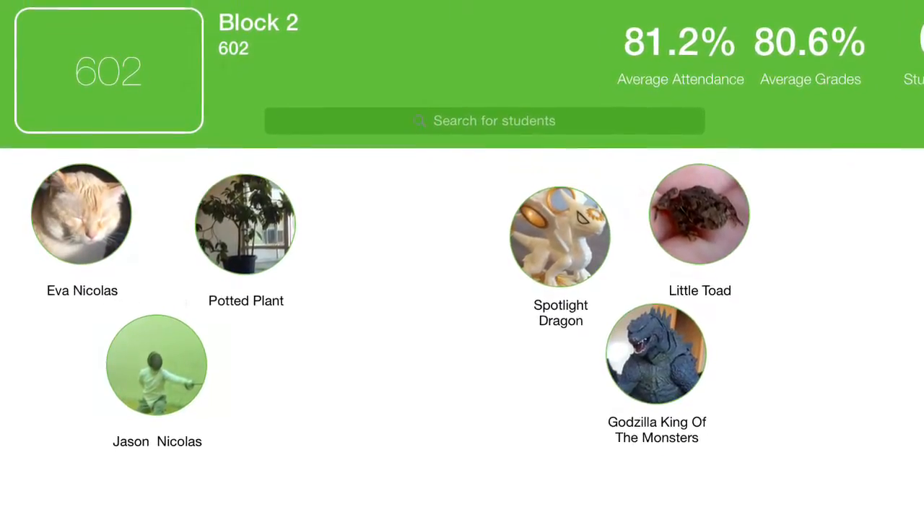
# Scroll through the Block 2 roster of six students with attendance and grade averages
pyautogui.scroll(-3)
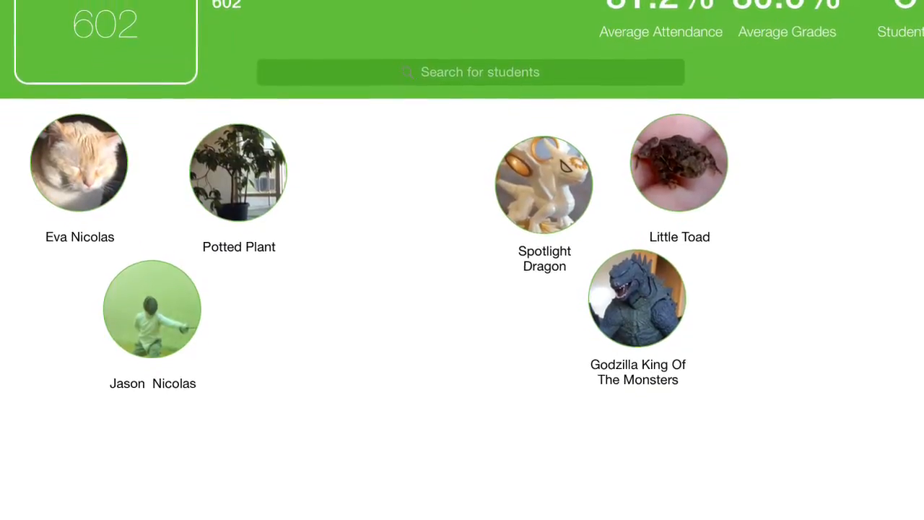
pyautogui.scroll(-3)
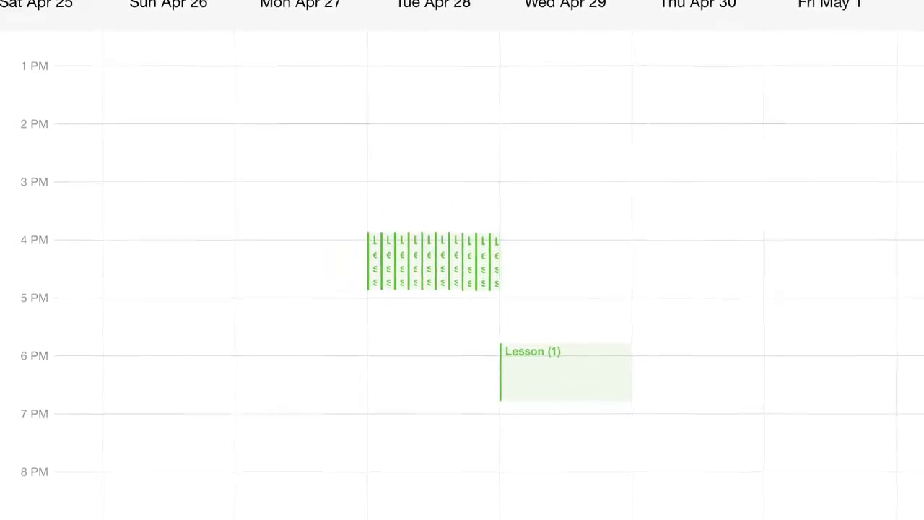
# Scroll the Apr 25–May 1 weekly timetable to review its lessons
pyautogui.scroll(-3)
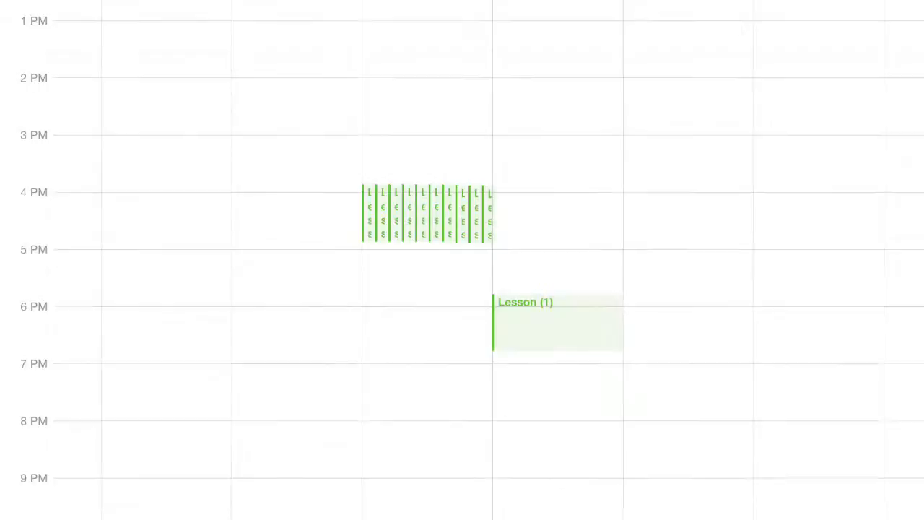
pyautogui.scroll(-3)
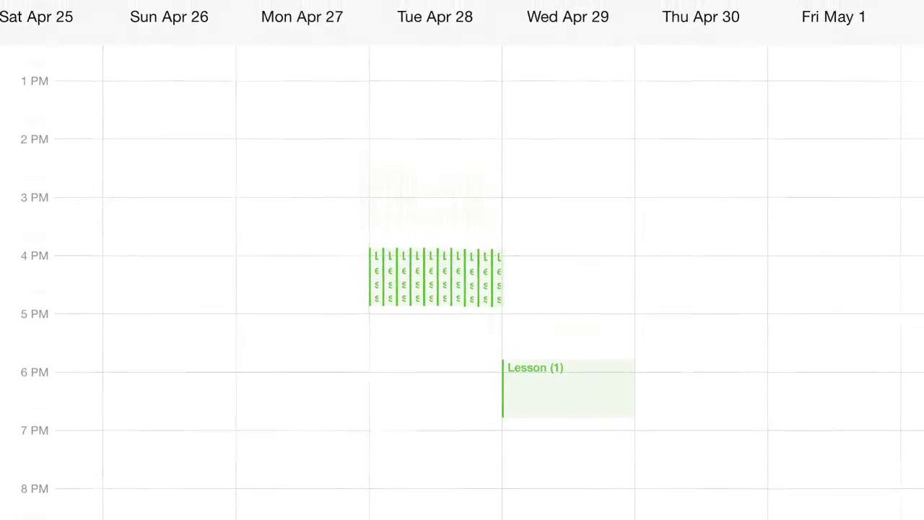
pyautogui.scroll(-3)
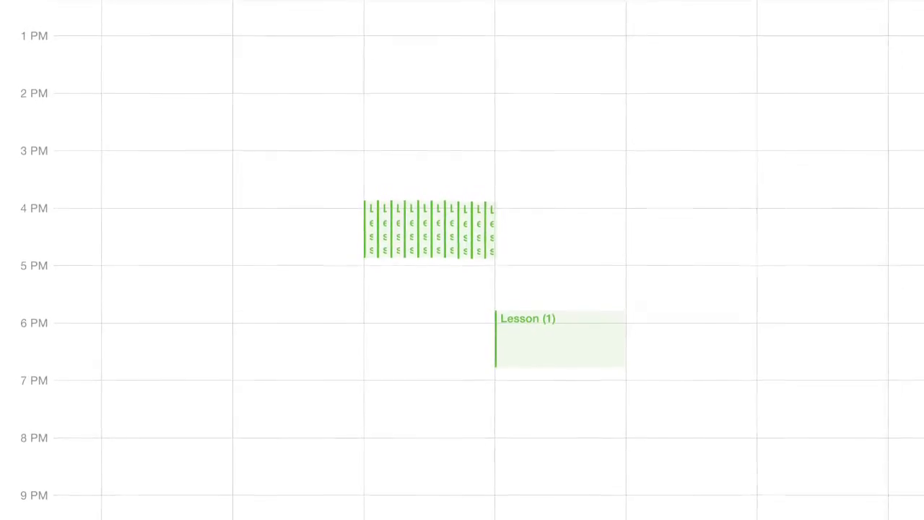
pyautogui.scroll(-3)
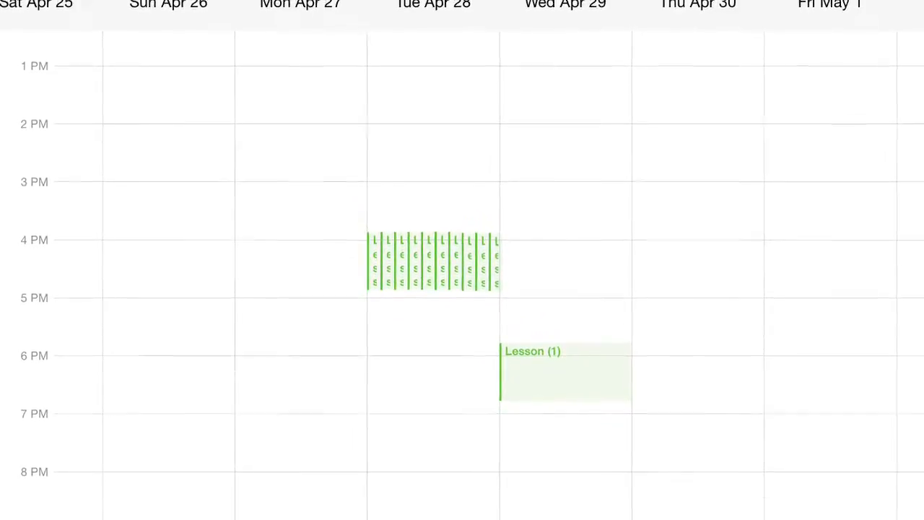
pyautogui.scroll(-3)
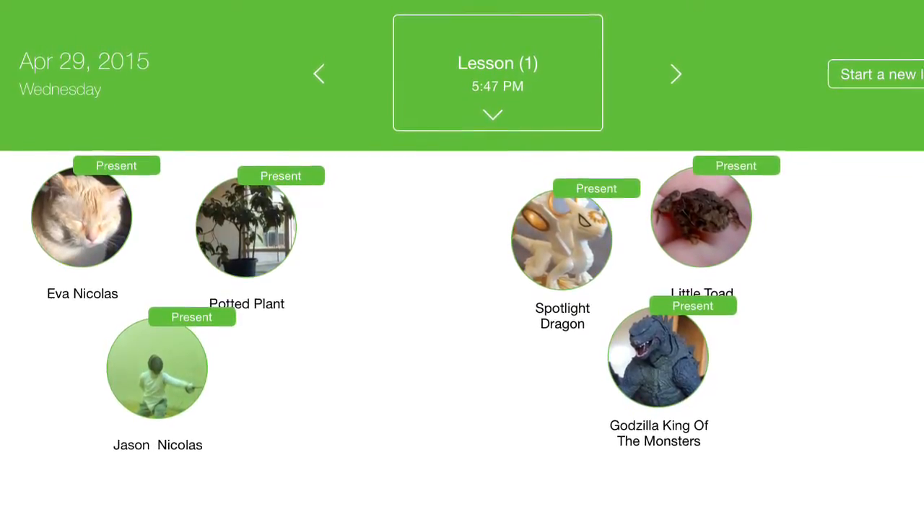
# Show the Apr 29 Lesson (1) attendance with students marked Present
pyautogui.click(675, 74)
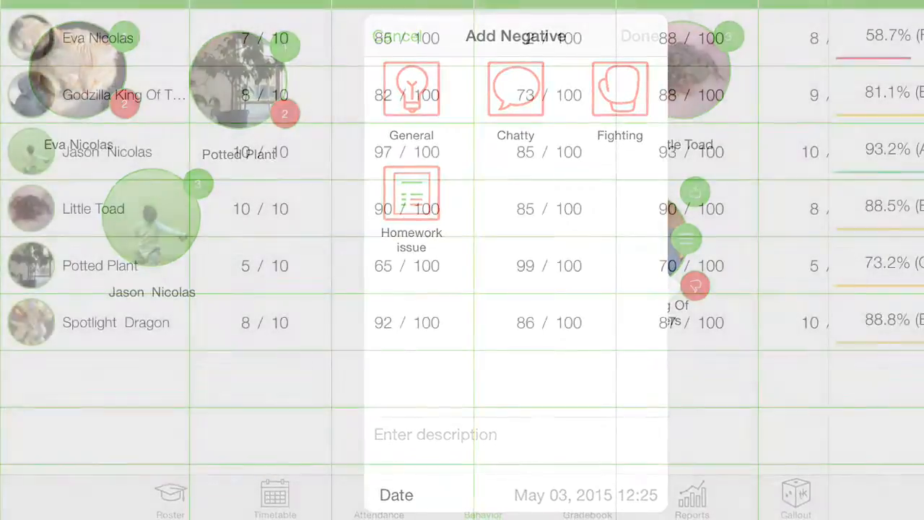
# Open the Add Negative sheet listing General, Chatty, Fighting and Homework categories
pyautogui.click(394, 36)
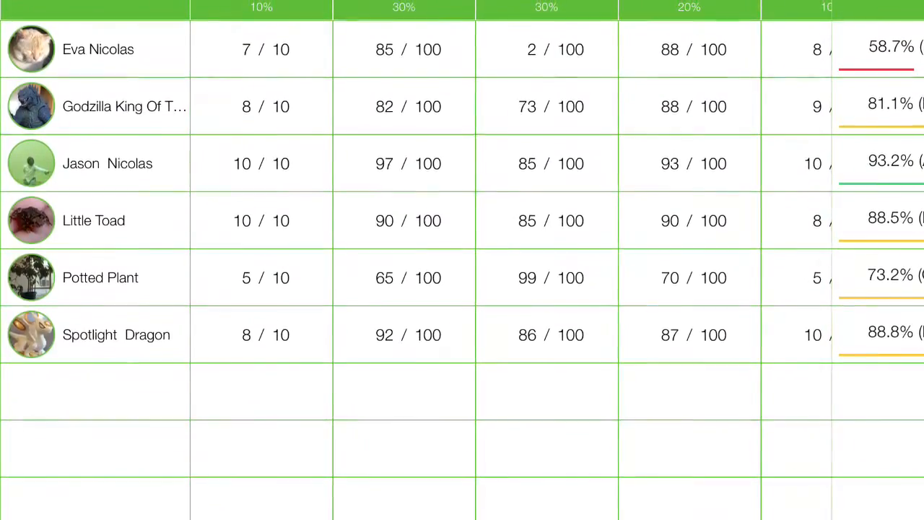
pyautogui.scroll(-3)
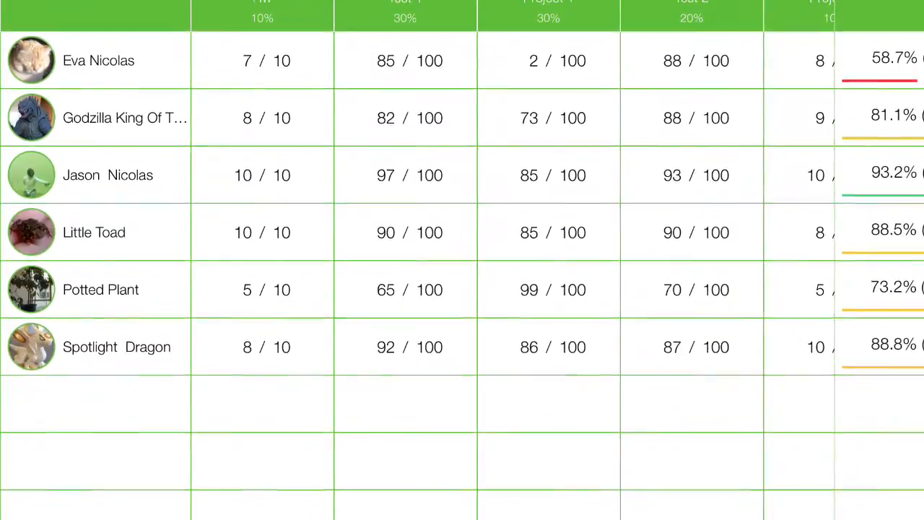
pyautogui.scroll(-3)
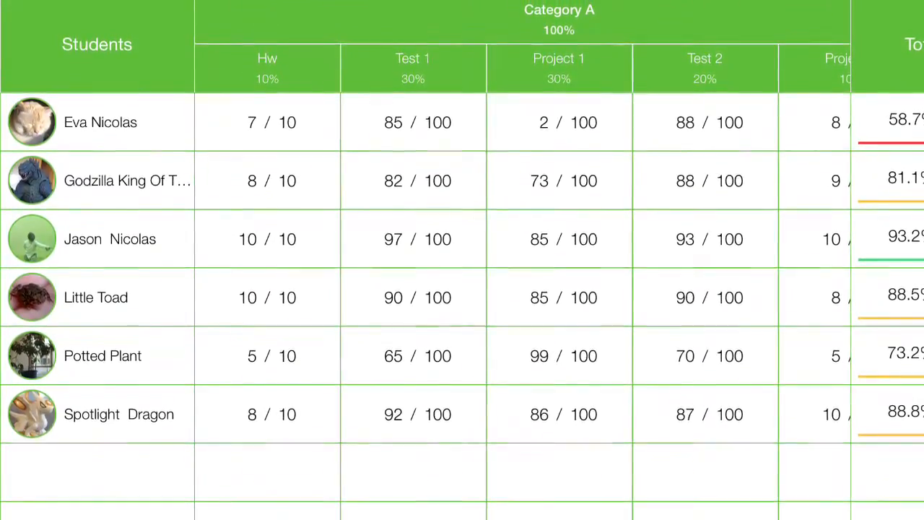
pyautogui.click(558, 19)
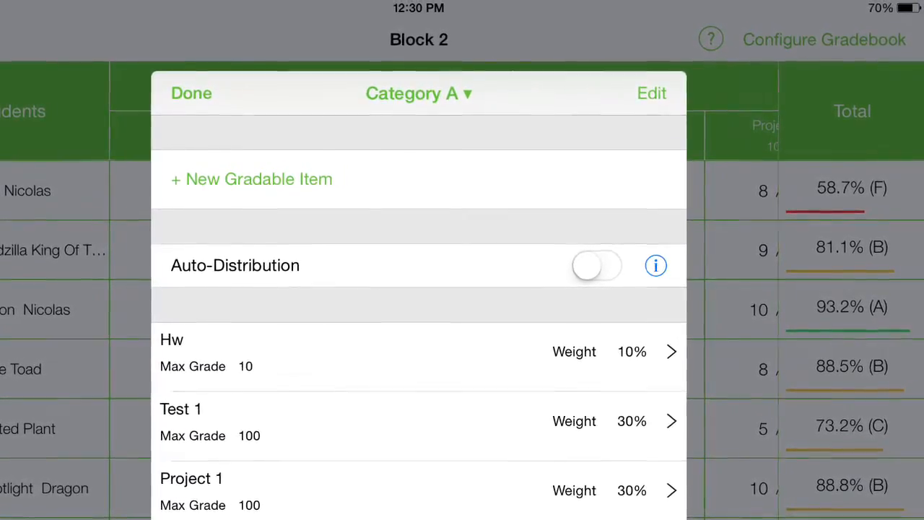
# Create the Research Paper item in Category A, max grade 100, weight 5%
pyautogui.click(251, 179)
pyautogui.write('Research Paper')
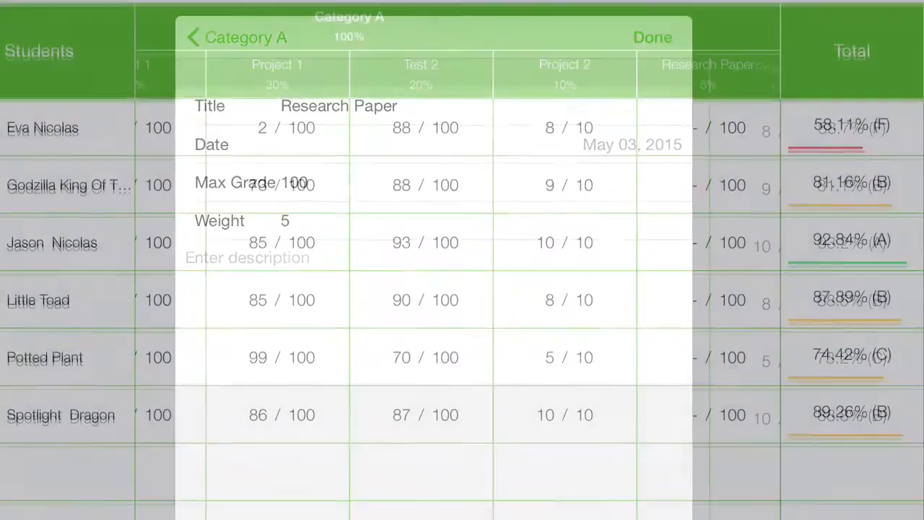
pyautogui.click(651, 37)
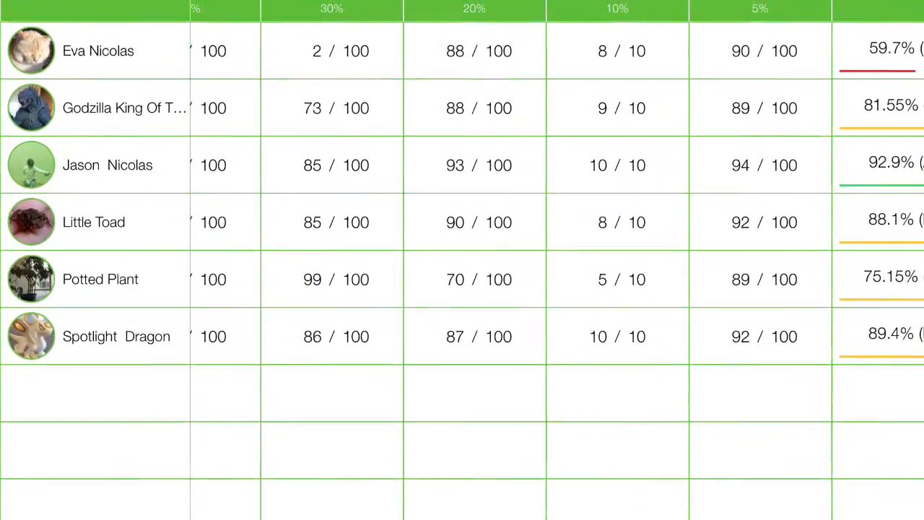
# Scroll down the gradebook of six students' scores and overall percentages
pyautogui.scroll(-3)
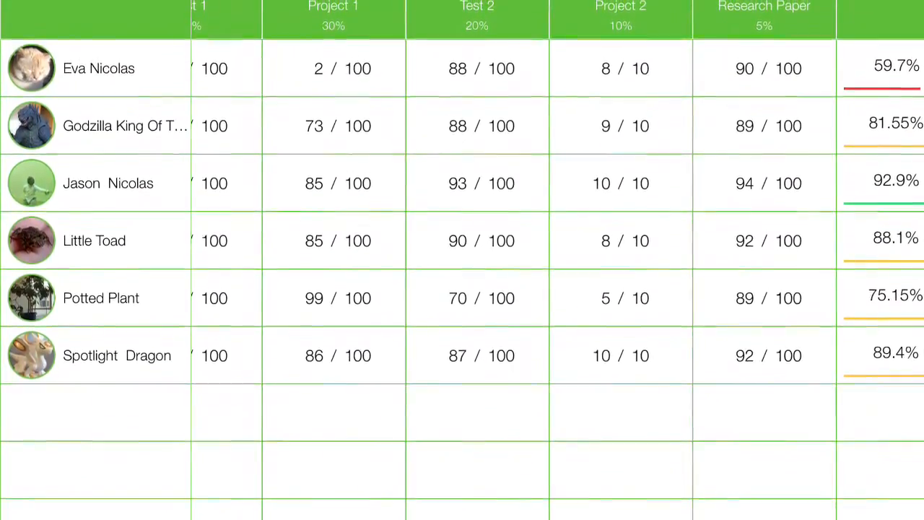
pyautogui.scroll(-3)
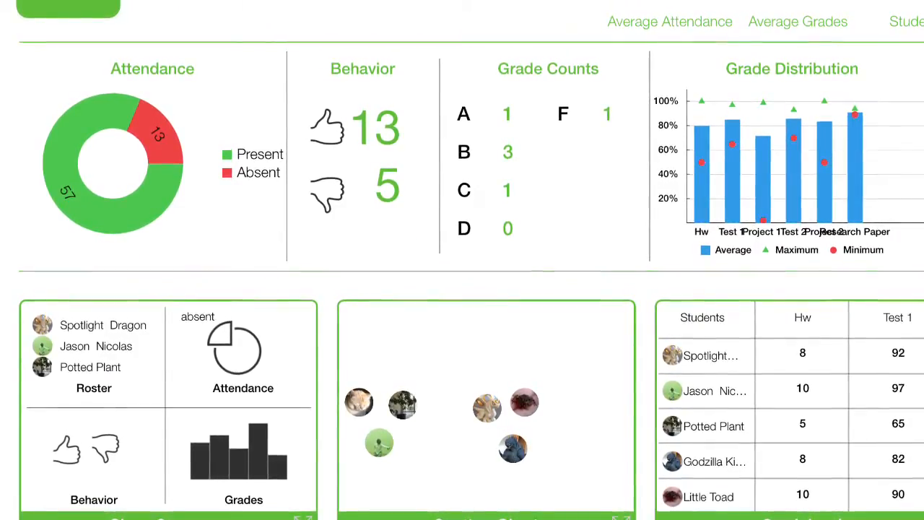
# Scroll through the reports dashboard and the TeacherKit App Store listing
pyautogui.scroll(-3)
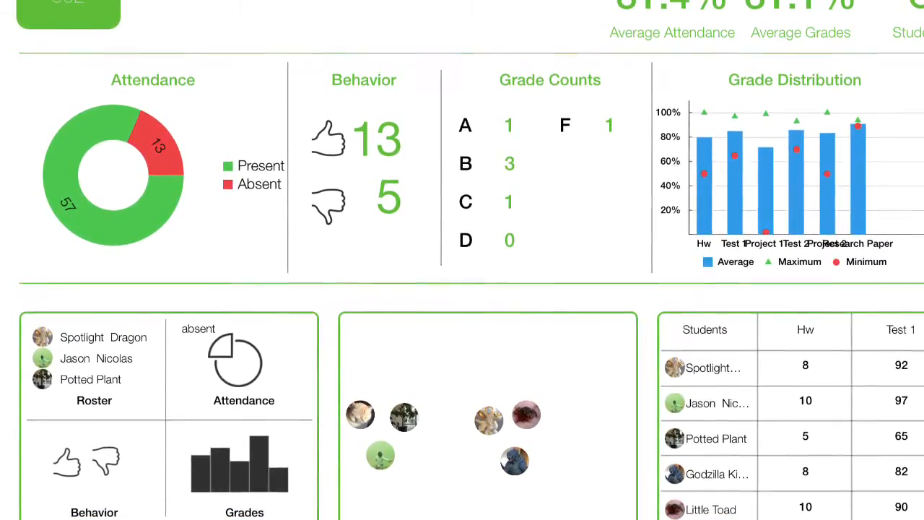
pyautogui.scroll(-3)
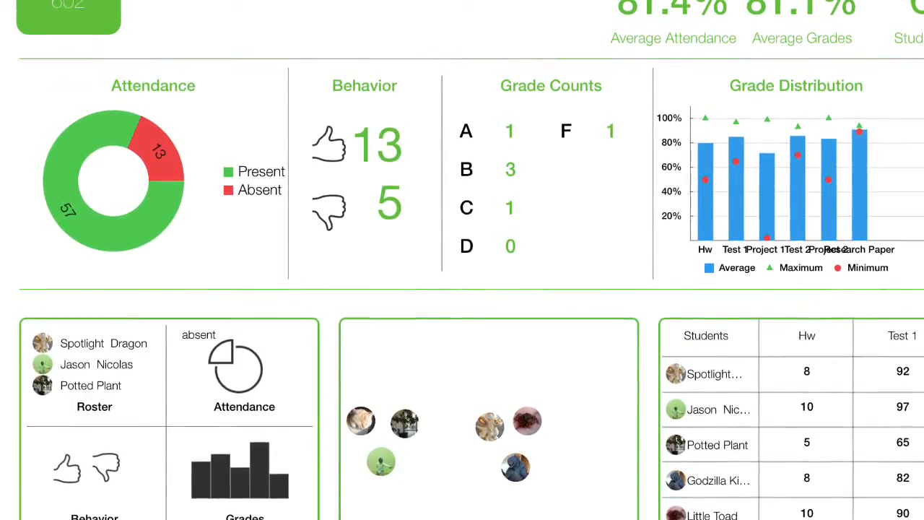
pyautogui.scroll(-3)
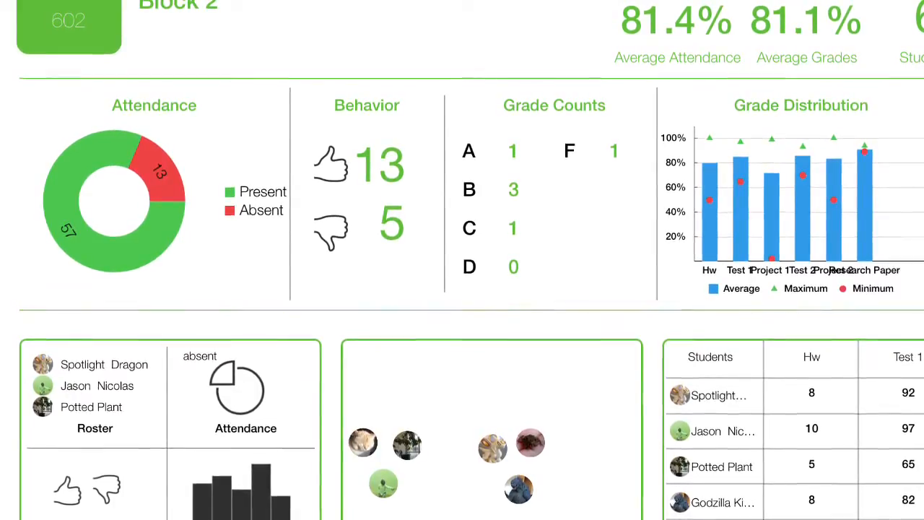
pyautogui.scroll(-3)
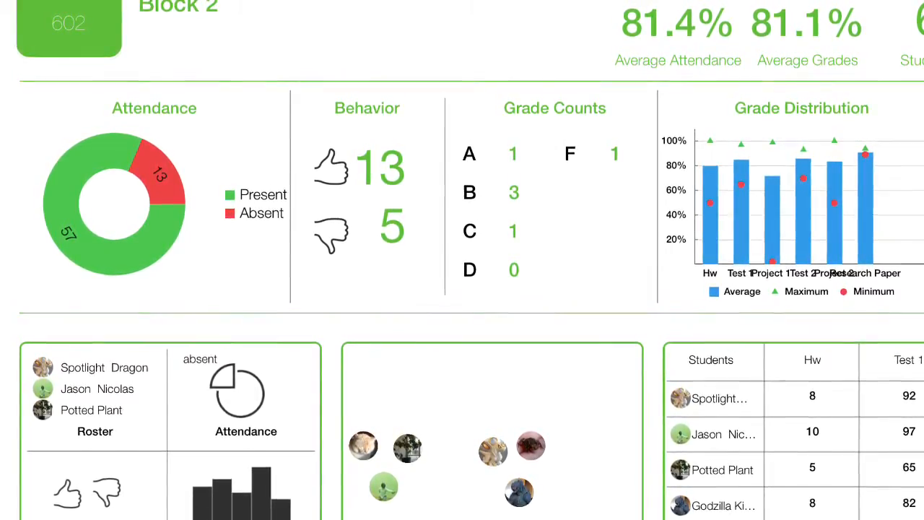
pyautogui.scroll(-3)
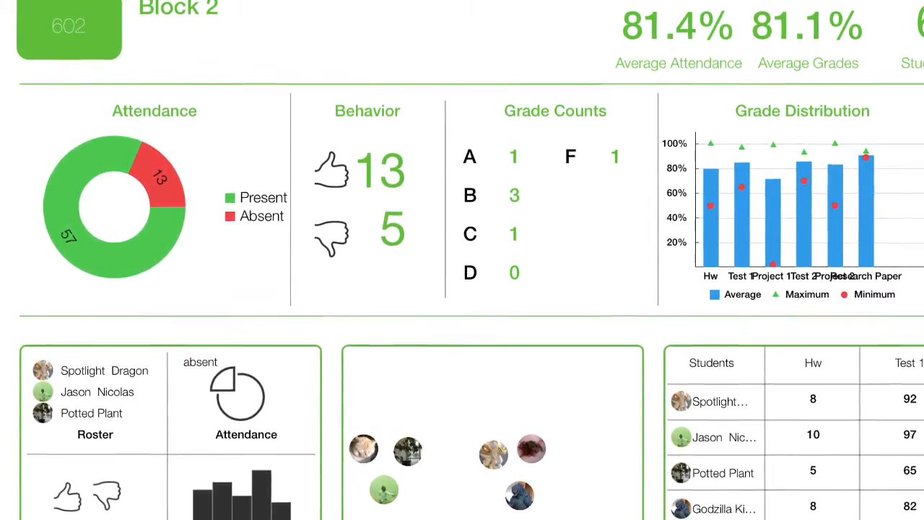
pyautogui.scroll(-3)
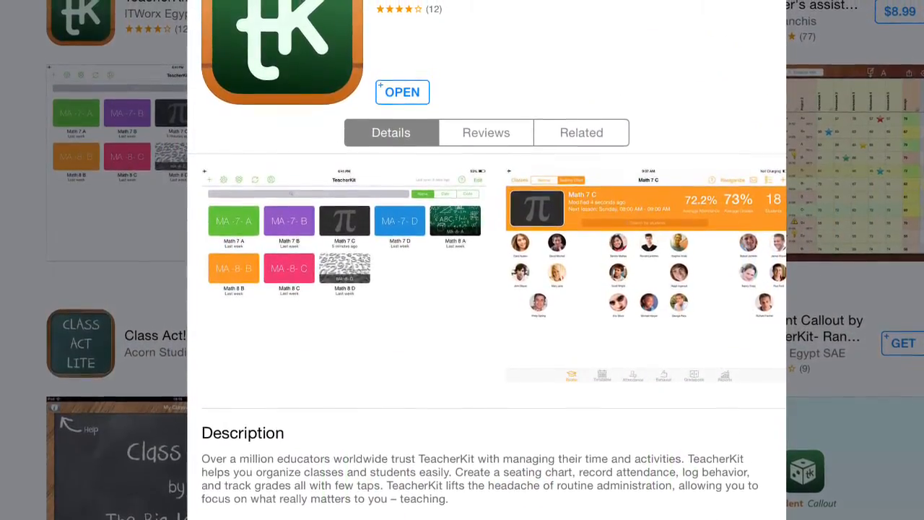
pyautogui.scroll(-3)
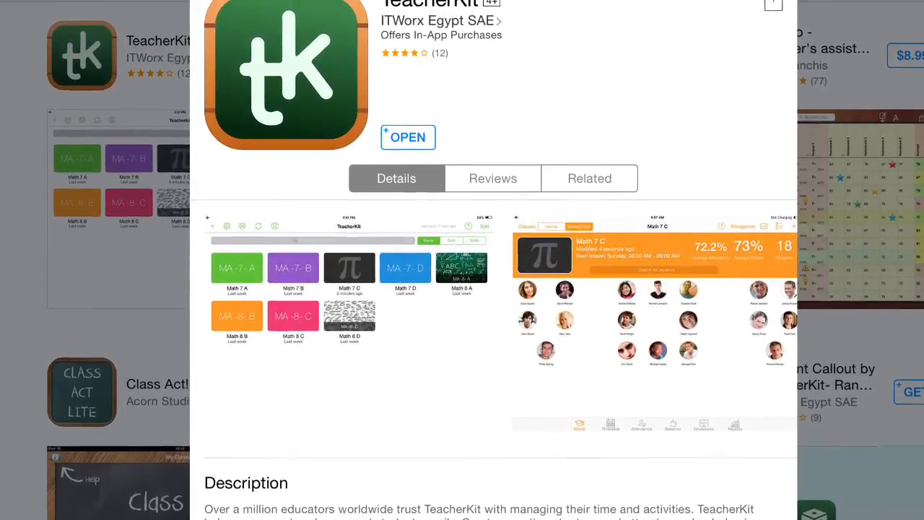
pyautogui.scroll(-3)
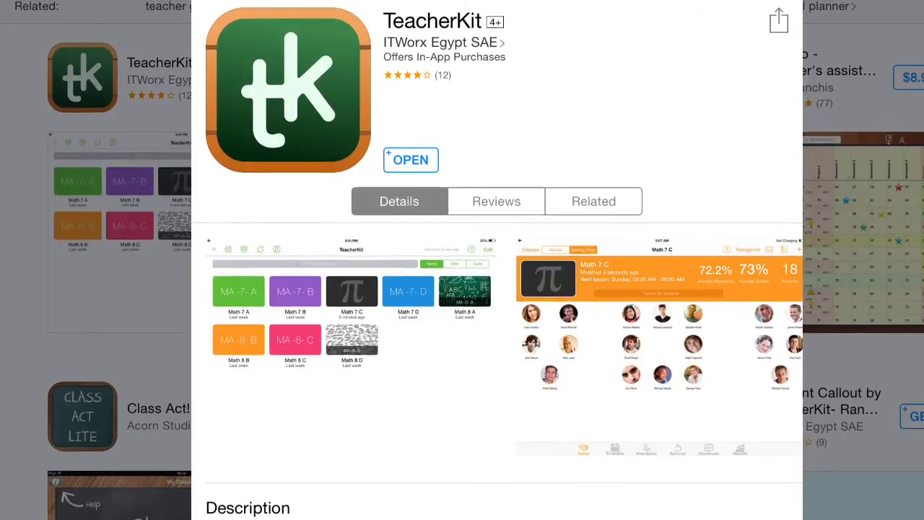
pyautogui.scroll(-3)
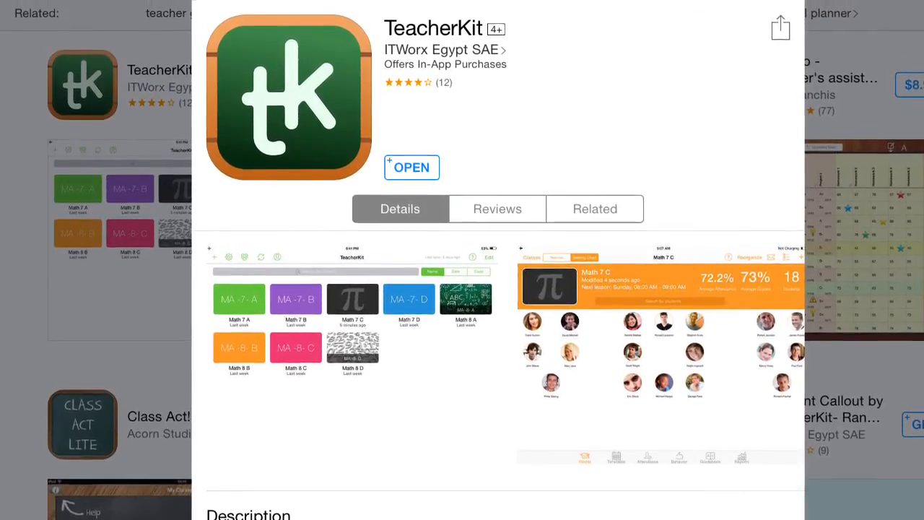